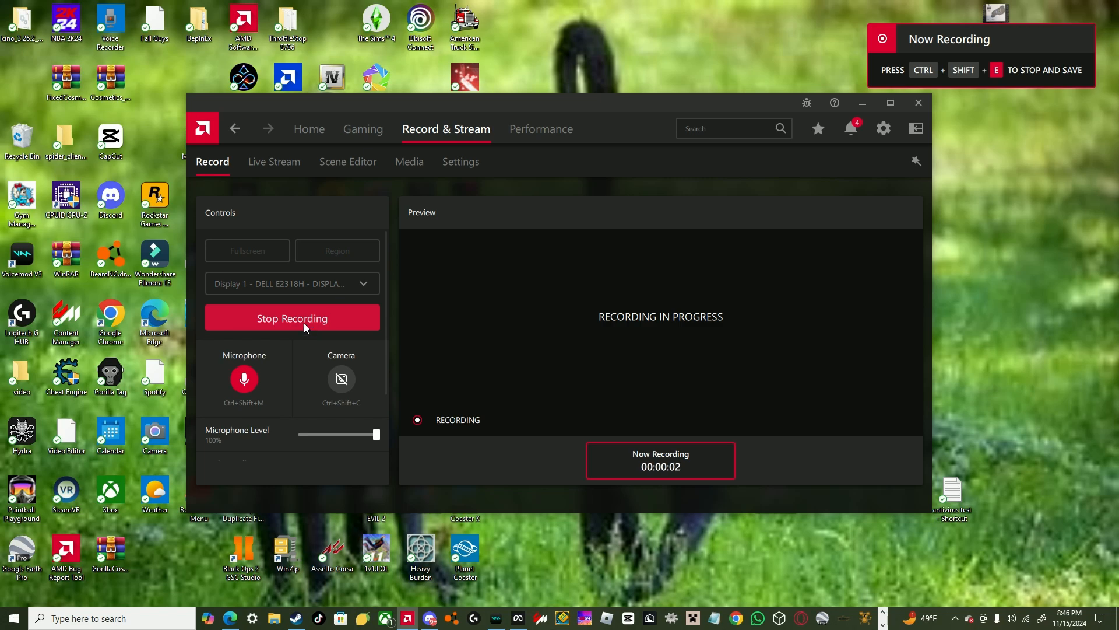
Hide the AMD Software Record & Stream window to show the desktop.
click(918, 102)
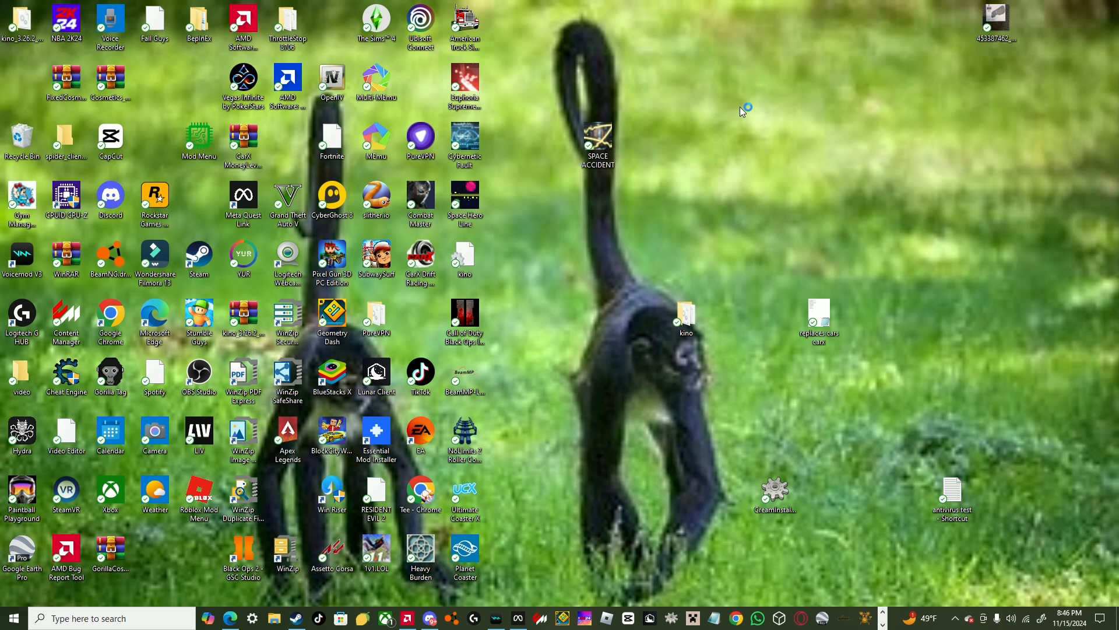
mouse_move(500, 74)
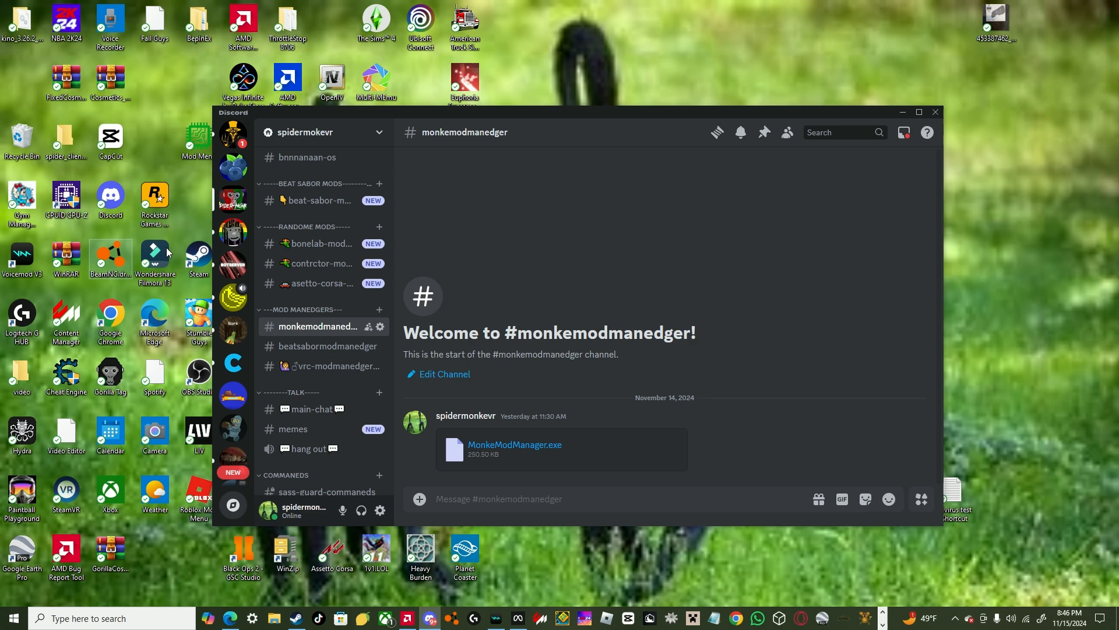
mouse_move(475, 435)
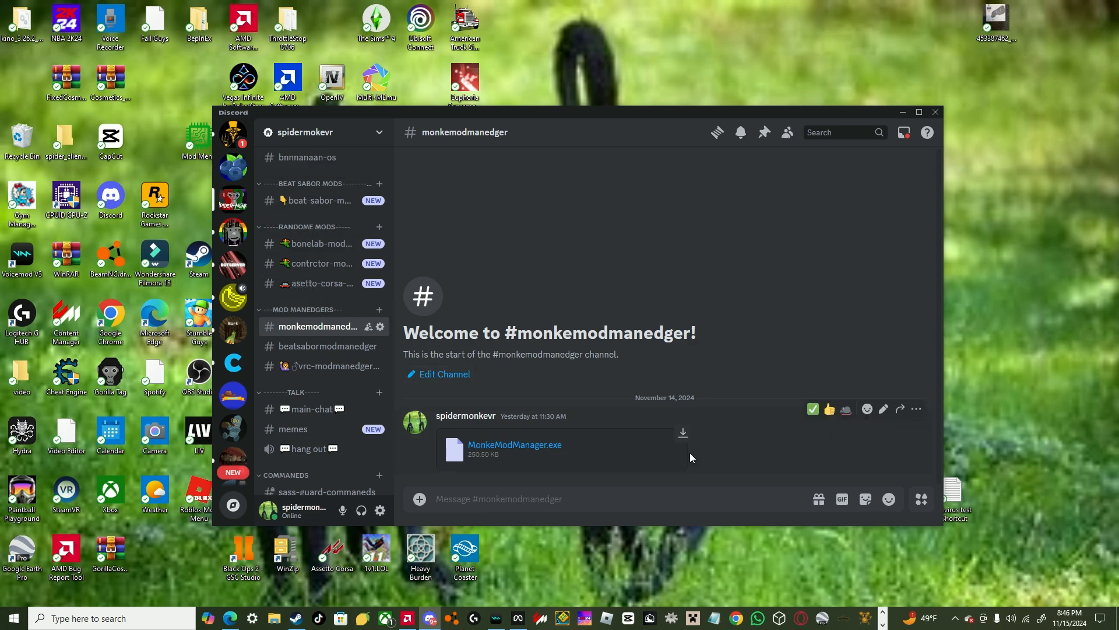
mouse_move(536, 451)
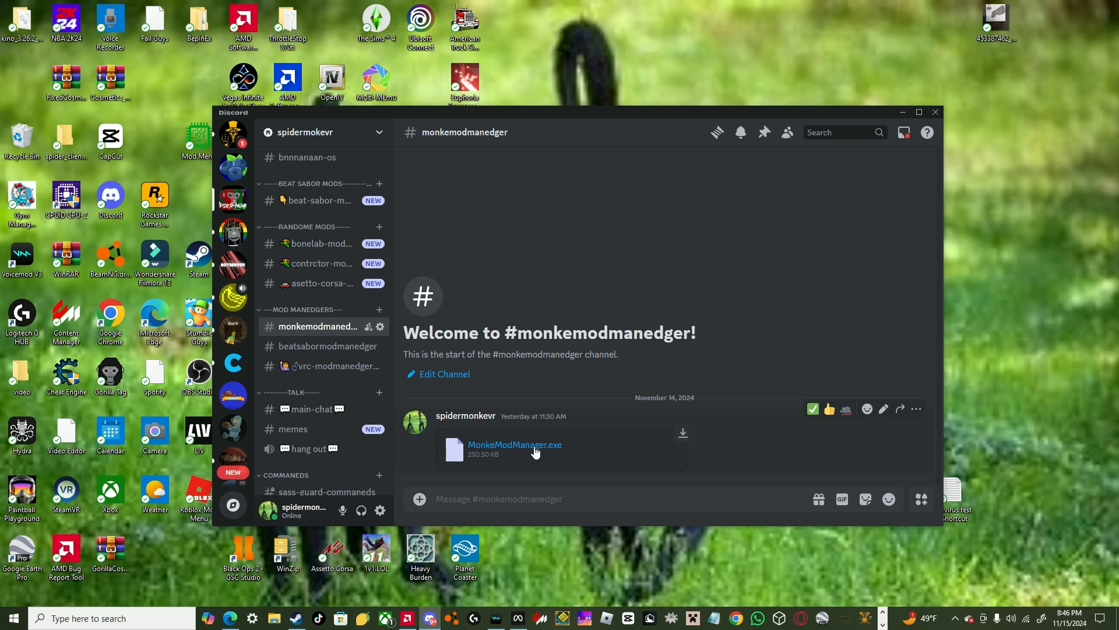
mouse_move(870, 616)
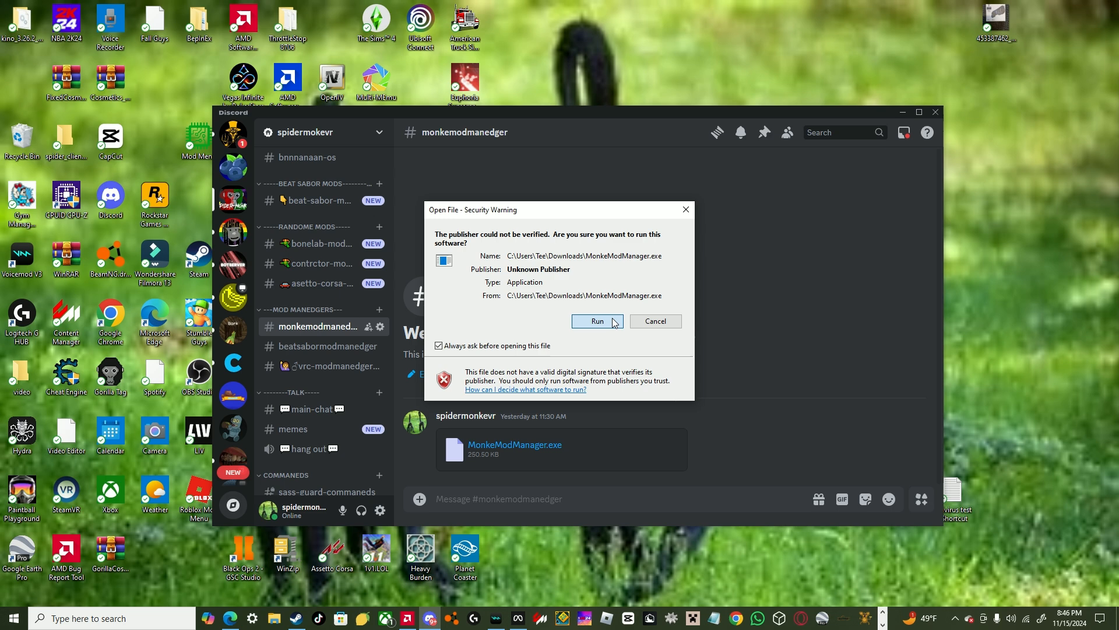
Run MonkeModManager and point it to Gorilla Tag.exe in the Oculus Program Files folder.
click(597, 322)
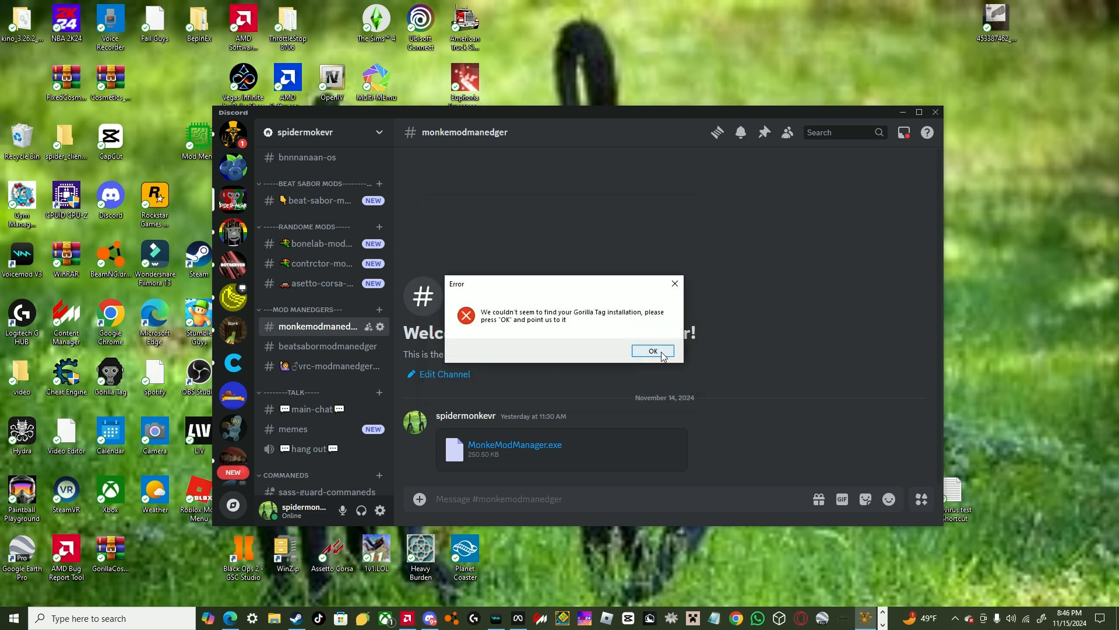
click(653, 351)
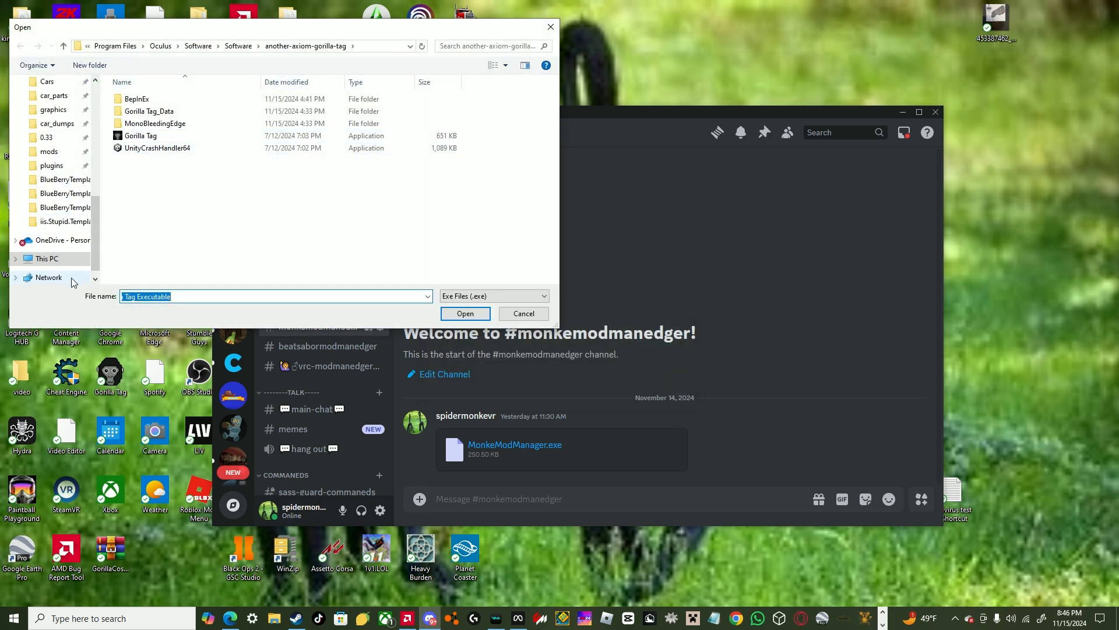
click(39, 258)
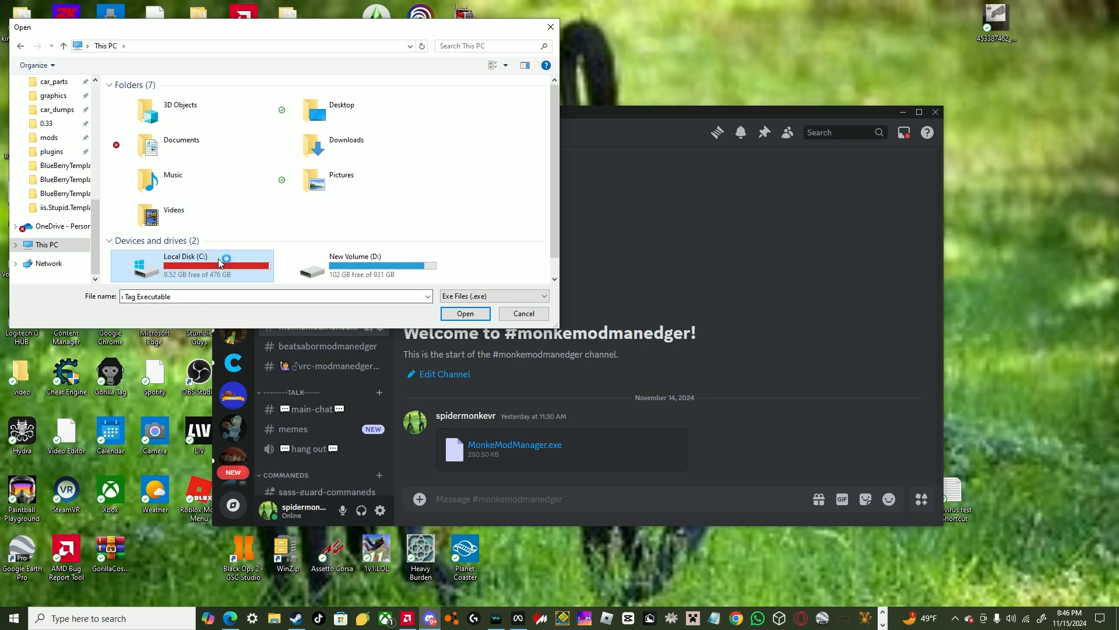
double_click(185, 265)
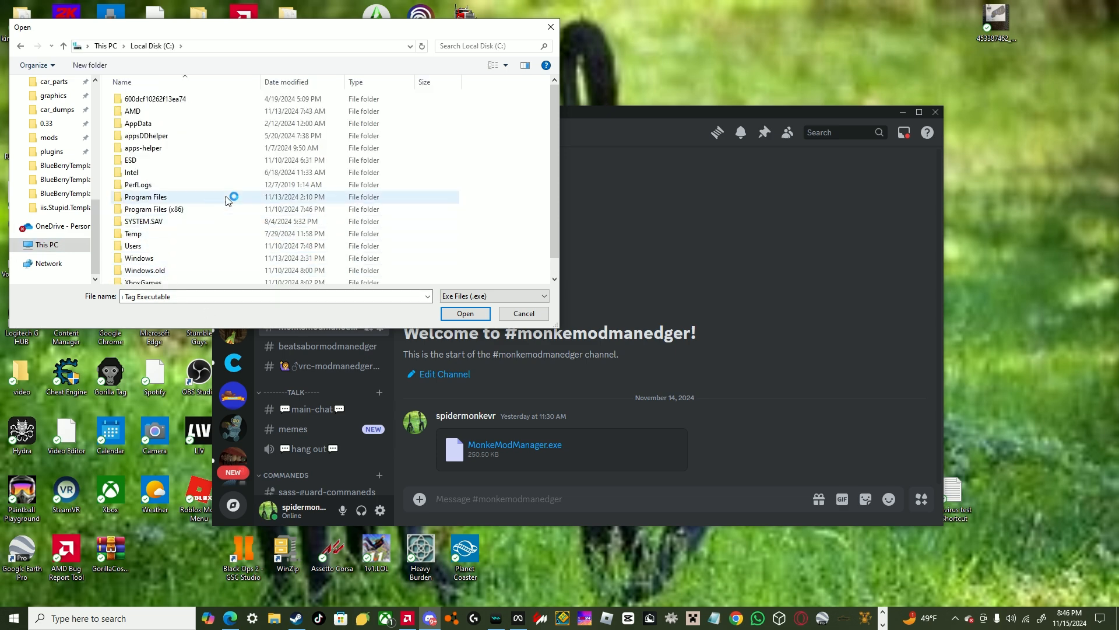
double_click(145, 196)
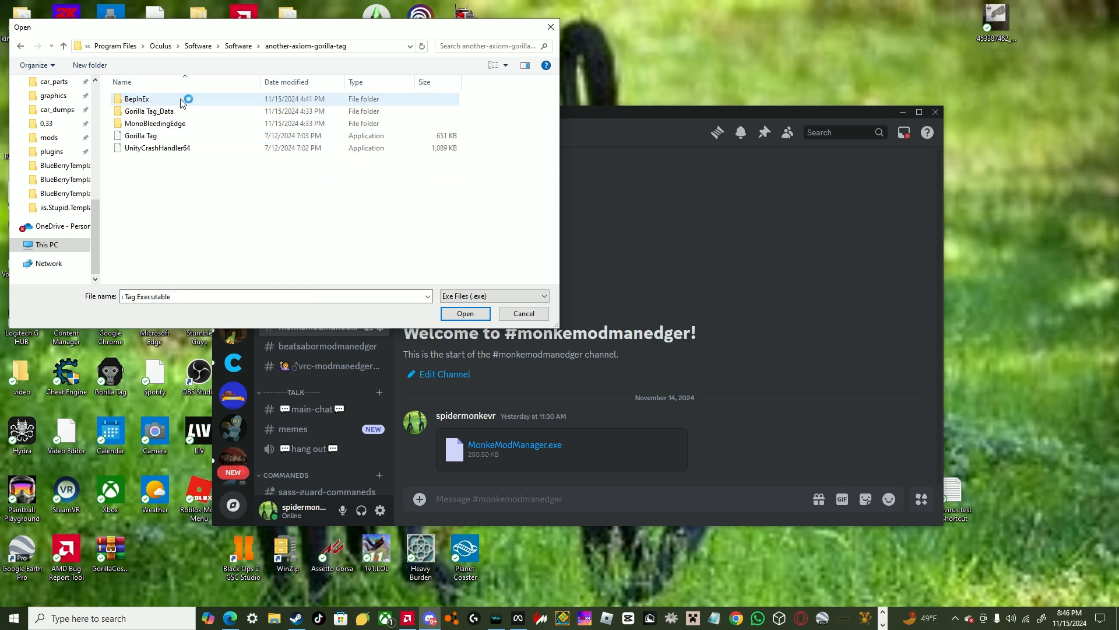
click(465, 313)
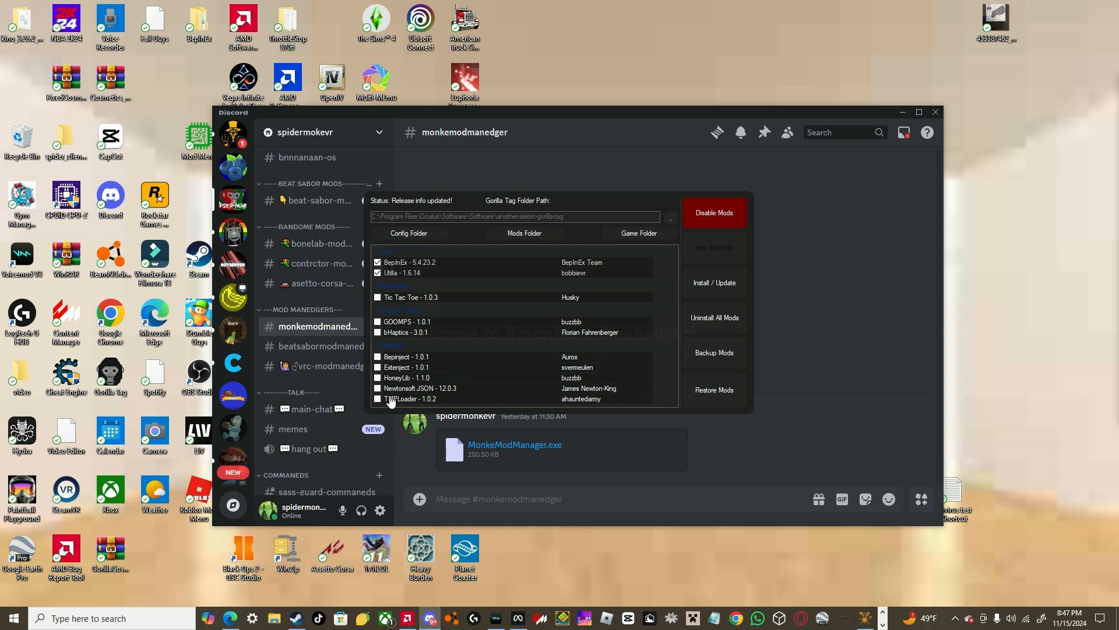
Open the Gorilla Tag mods folder from MonkeModManager.
click(524, 233)
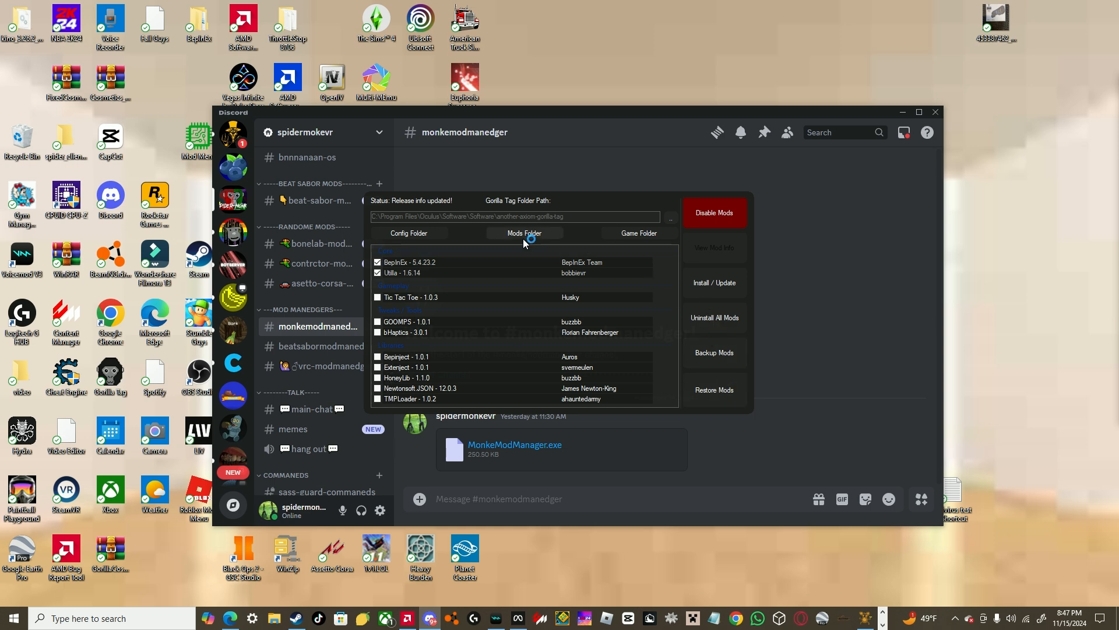
click(524, 232)
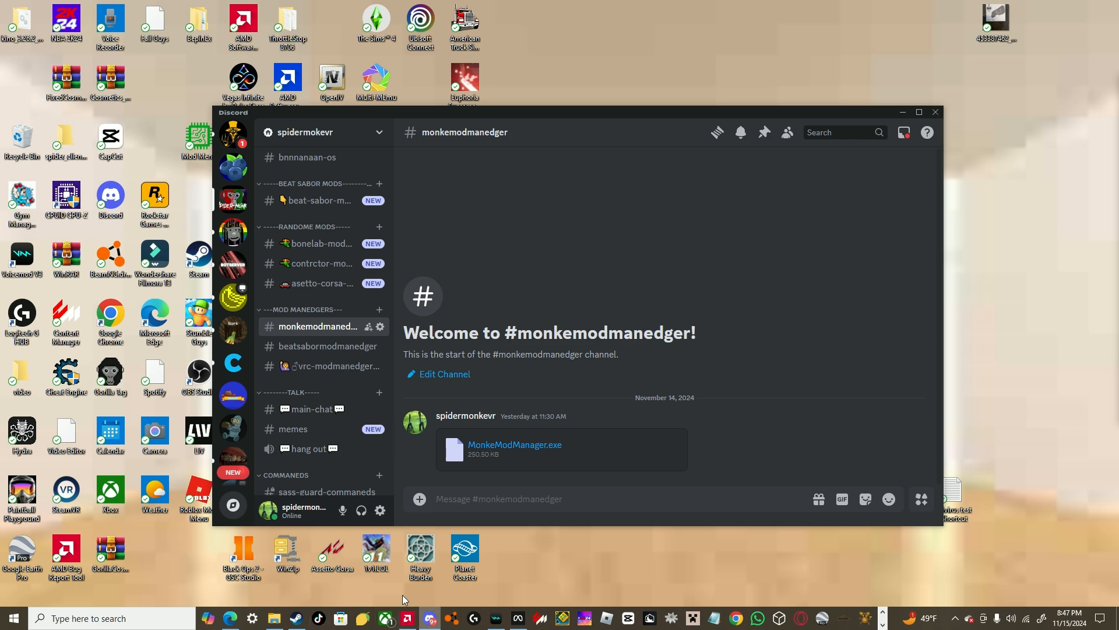
mouse_move(297, 379)
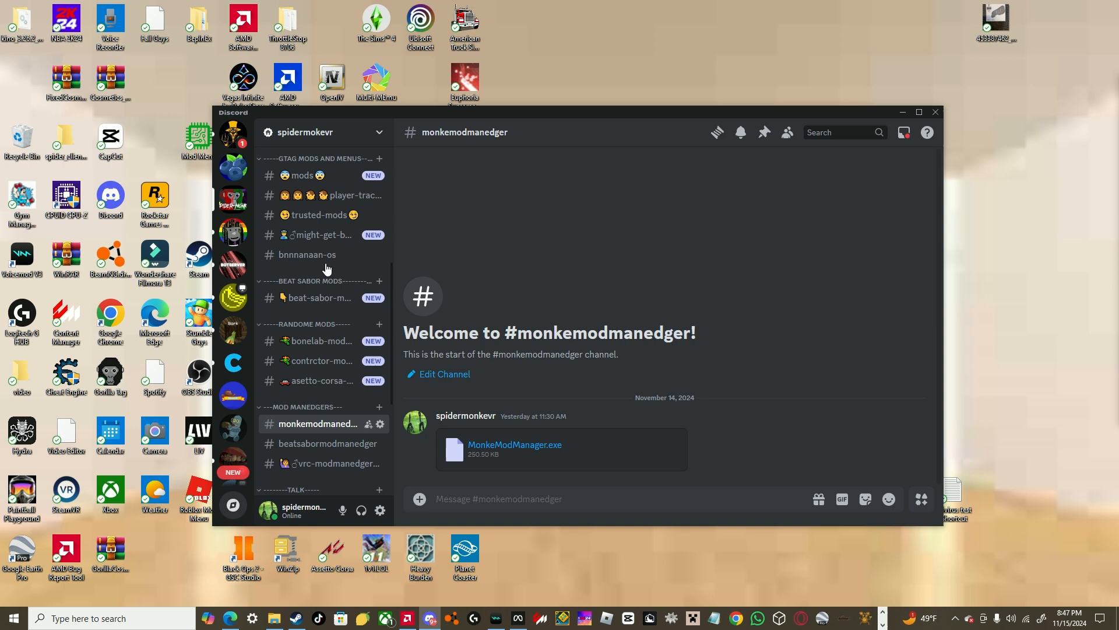
Browse #mods, then open #bnnnanaan-os showing BananaOS.dll.
click(298, 175)
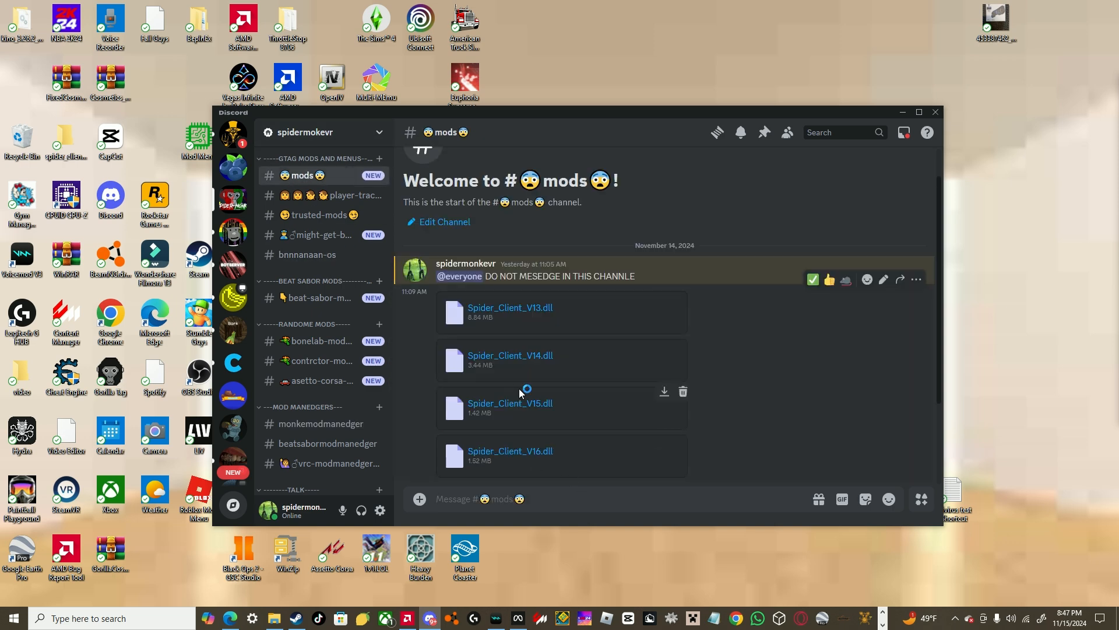
click(308, 254)
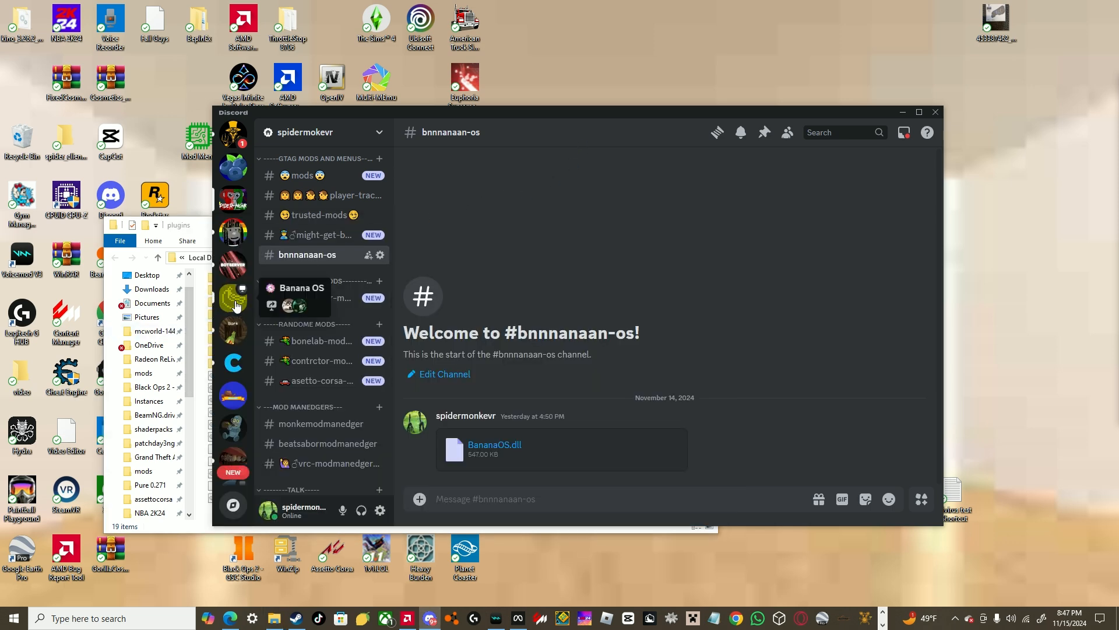
Switch to the Banana OS server and open its #downloads channel.
click(232, 299)
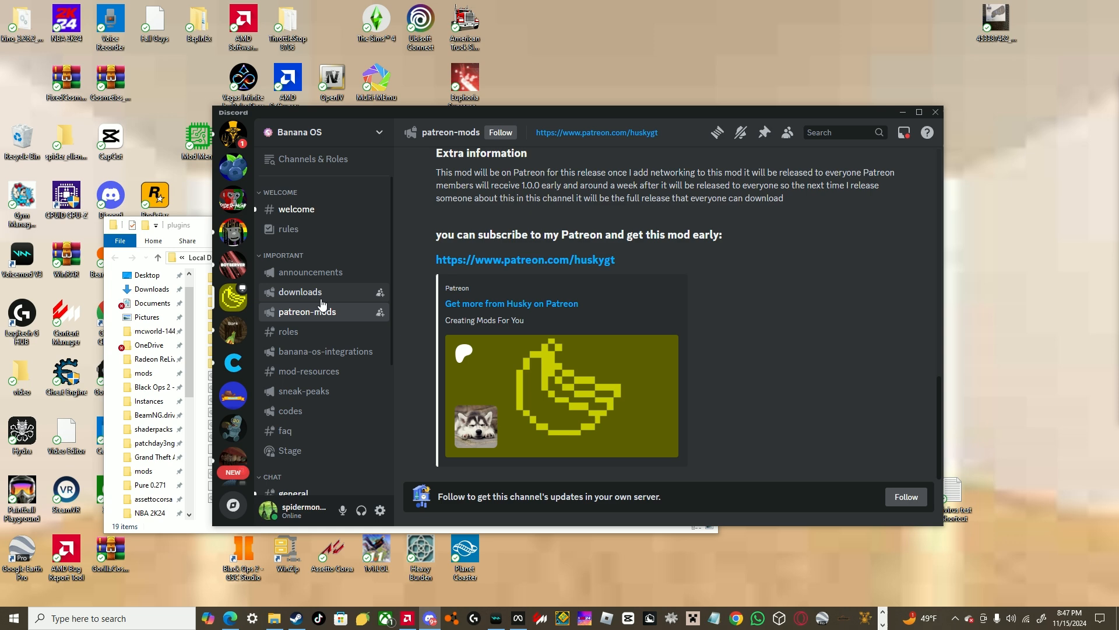
click(301, 291)
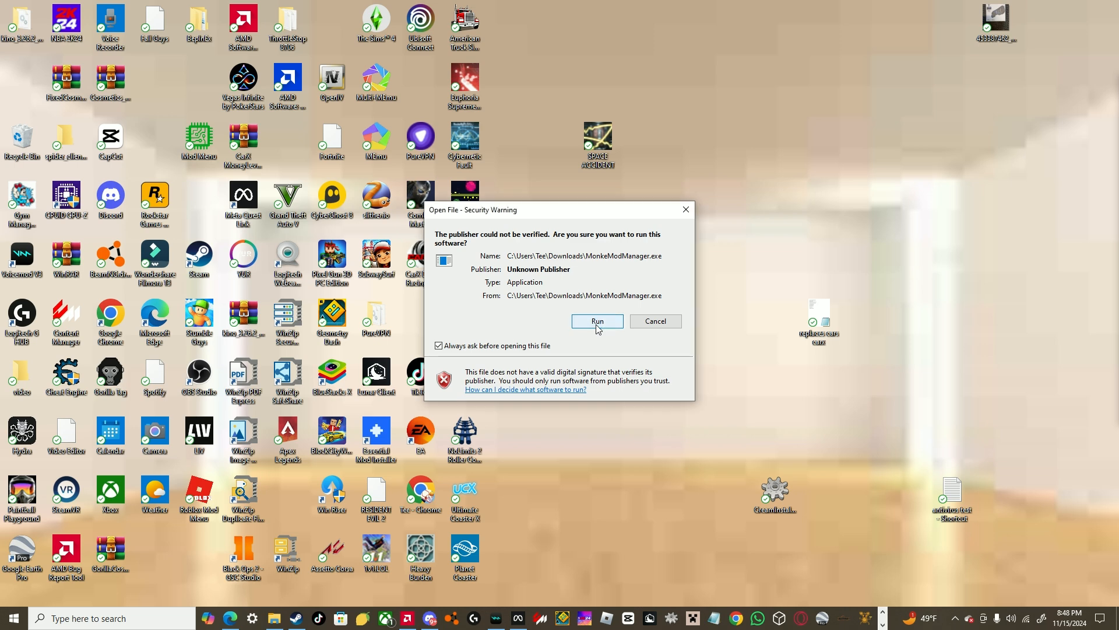
mouse_move(603, 332)
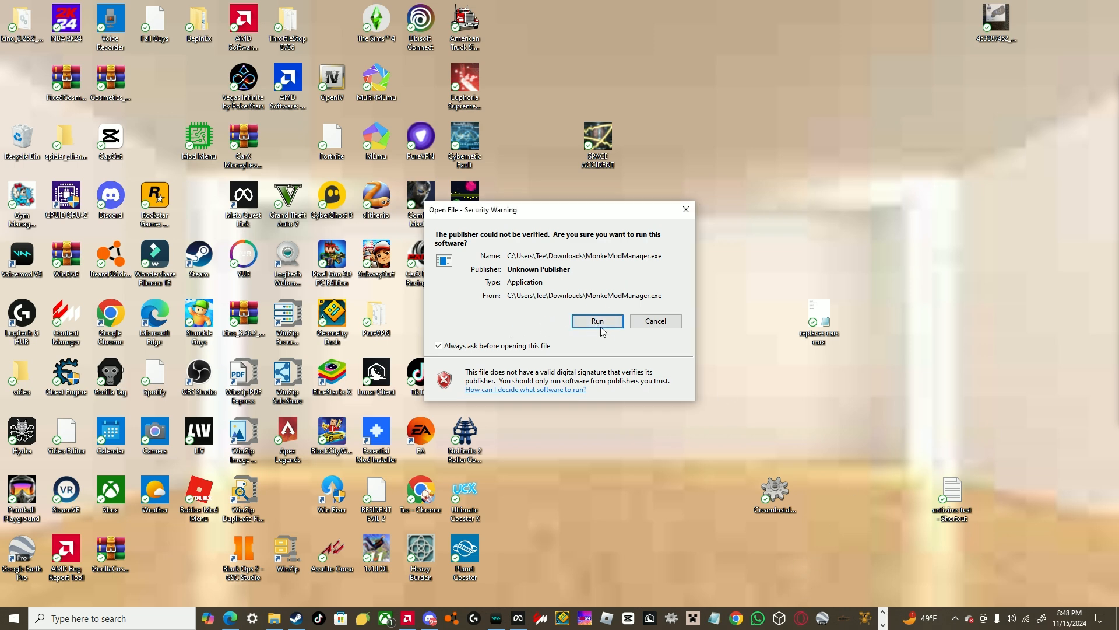
Rerun MonkeModManager and select Gorilla Tag in Program Files (x86)\Steam\steamapps\common.
click(597, 320)
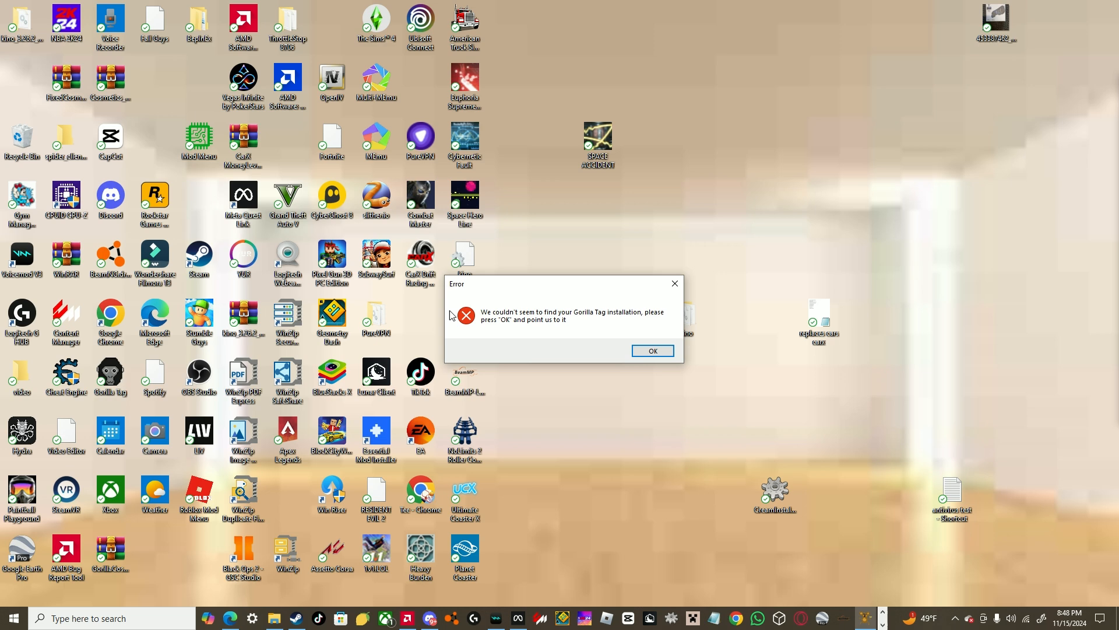
click(653, 351)
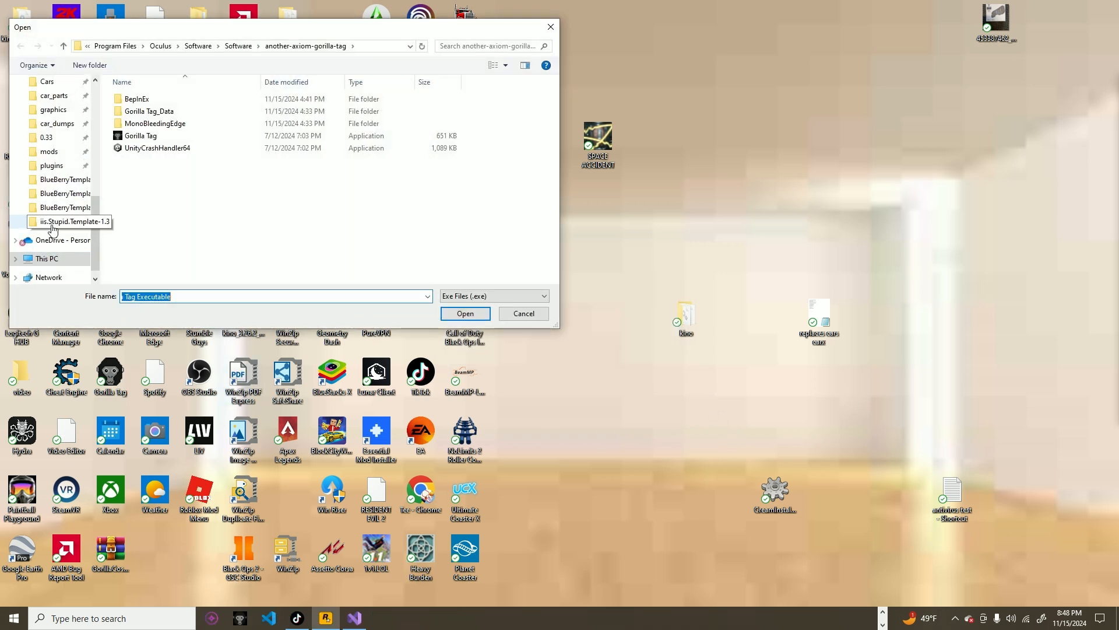
click(37, 259)
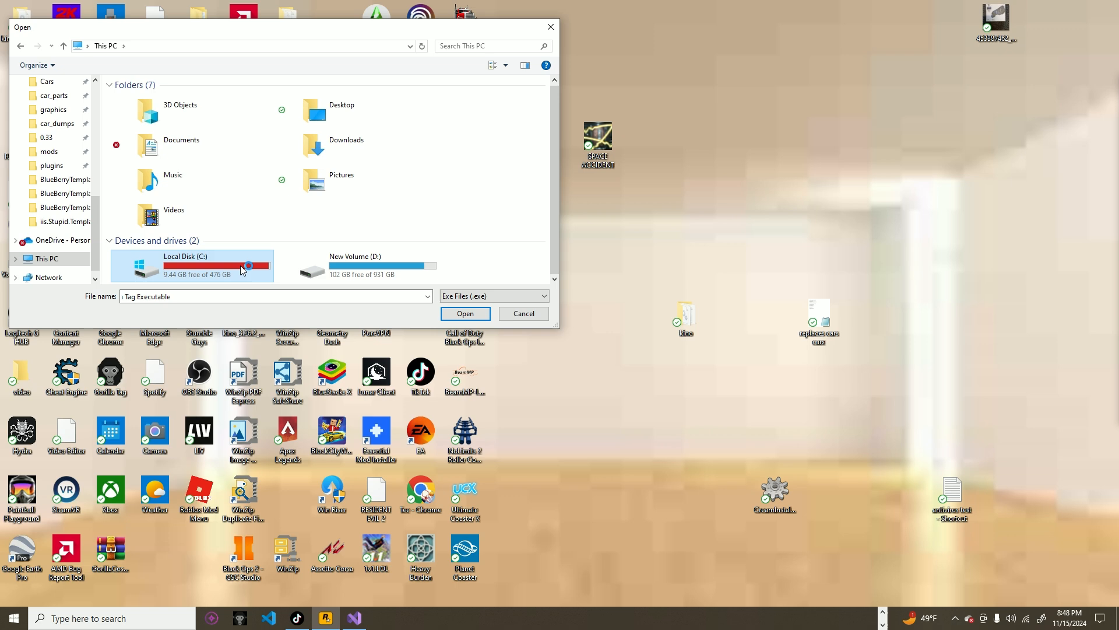
double_click(186, 265)
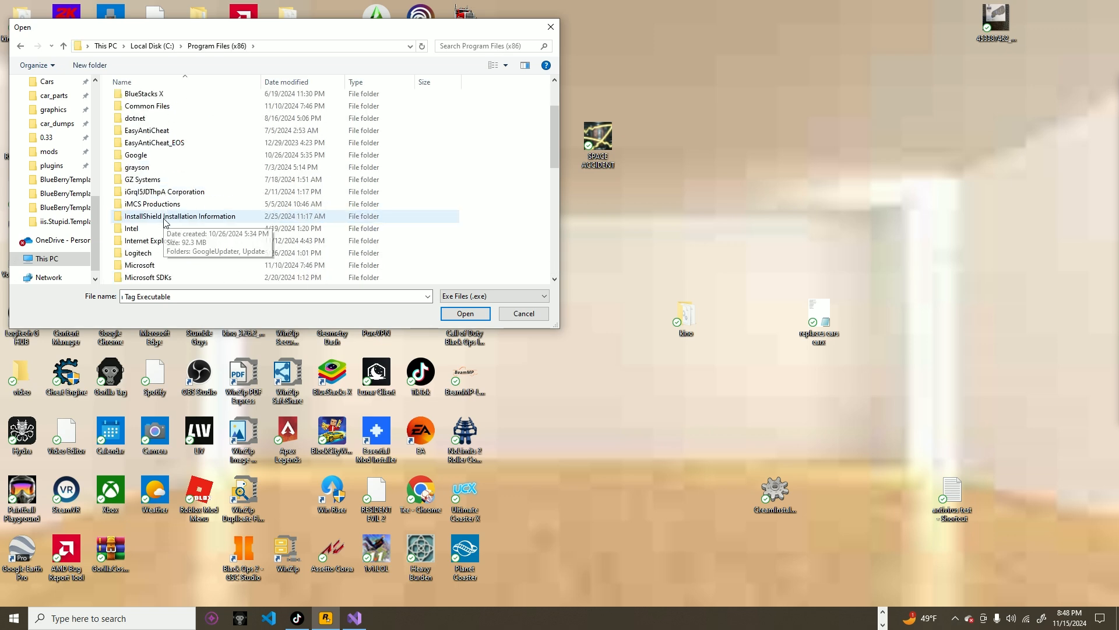
scroll(down, 3)
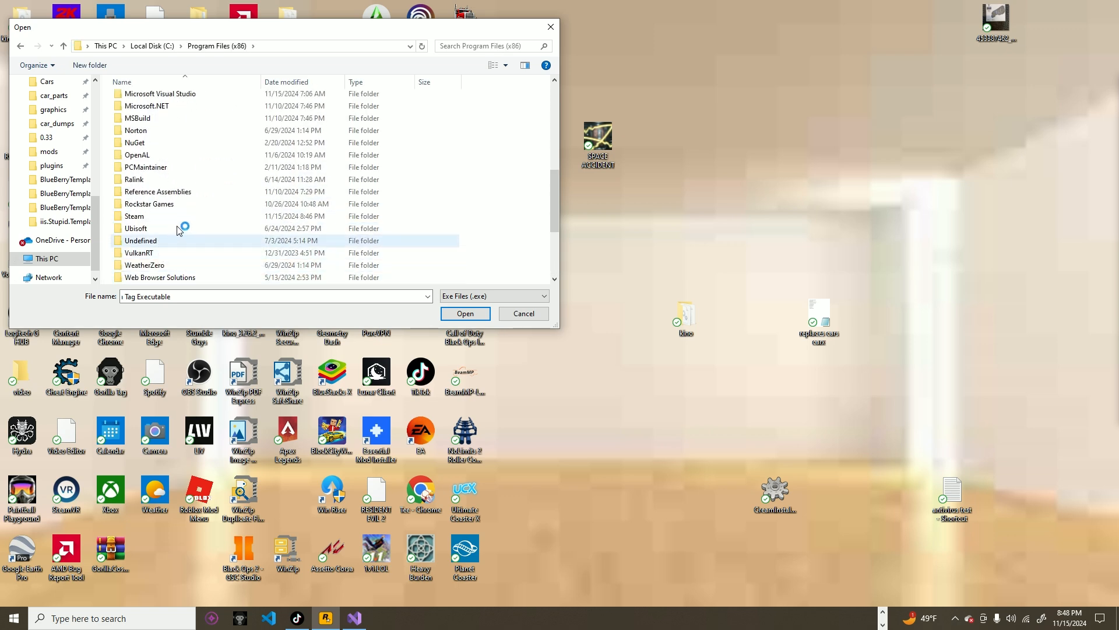
double_click(134, 216)
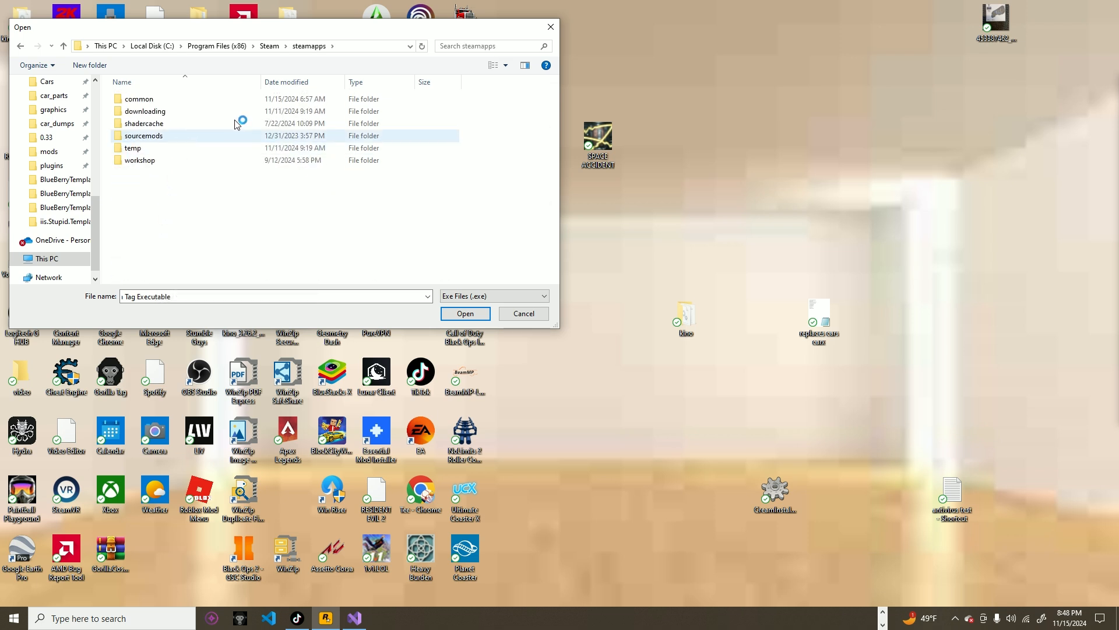
double_click(139, 98)
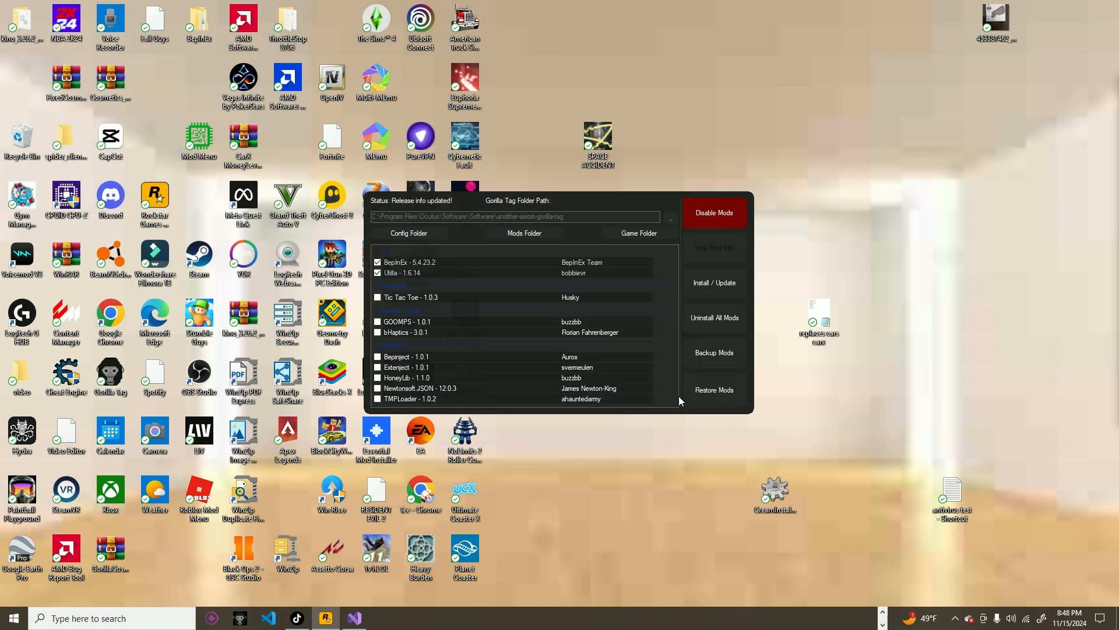
mouse_move(858, 619)
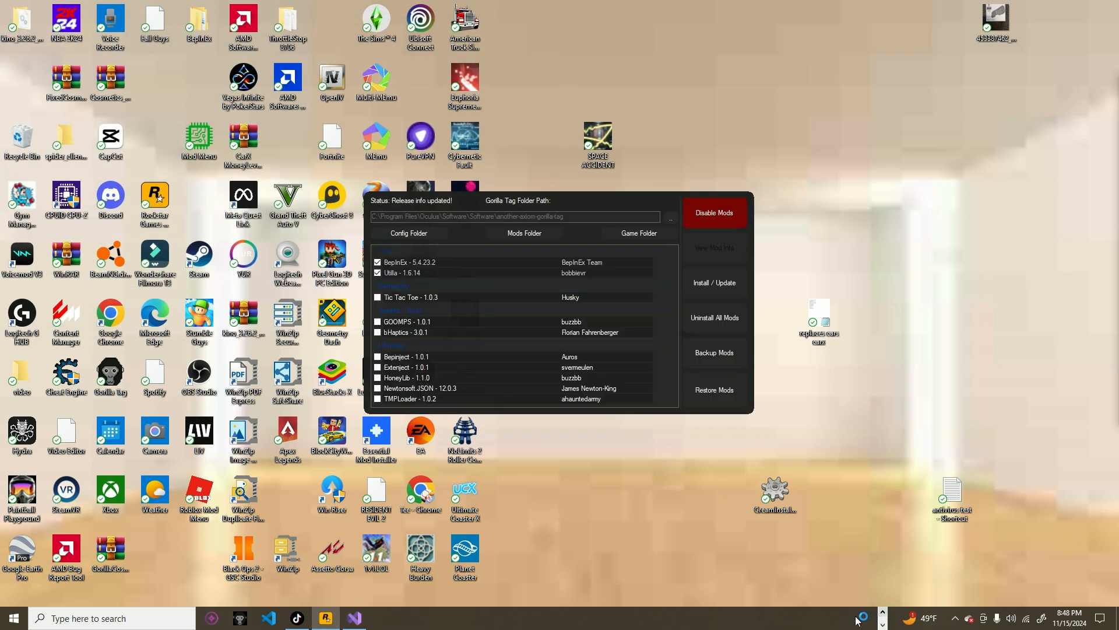
Hide the MonkeModManager window via its taskbar button.
click(353, 617)
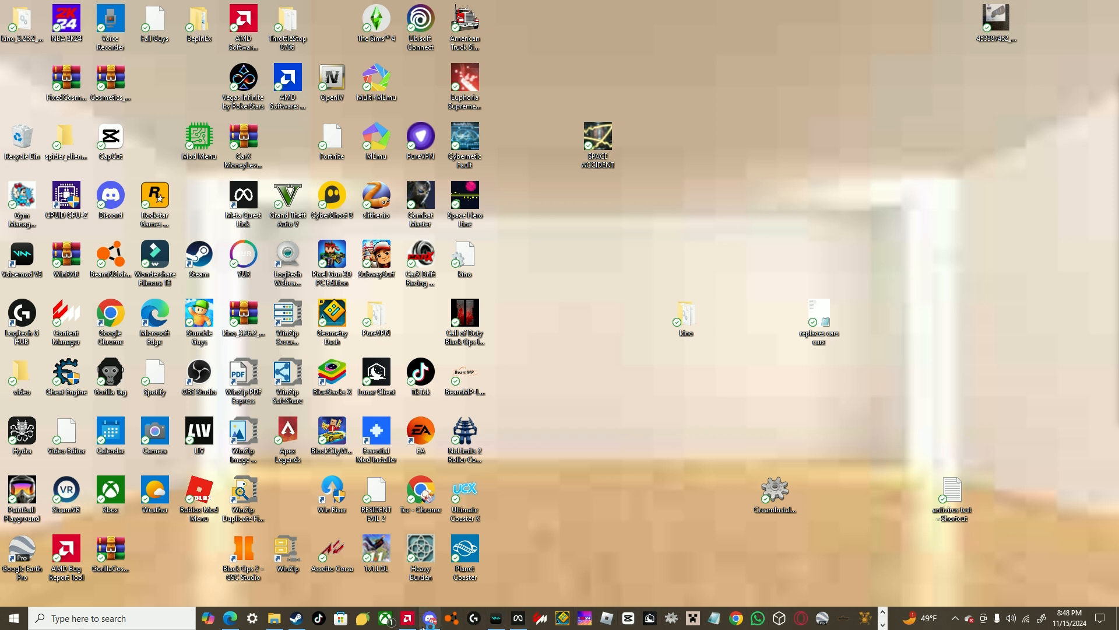
click(427, 617)
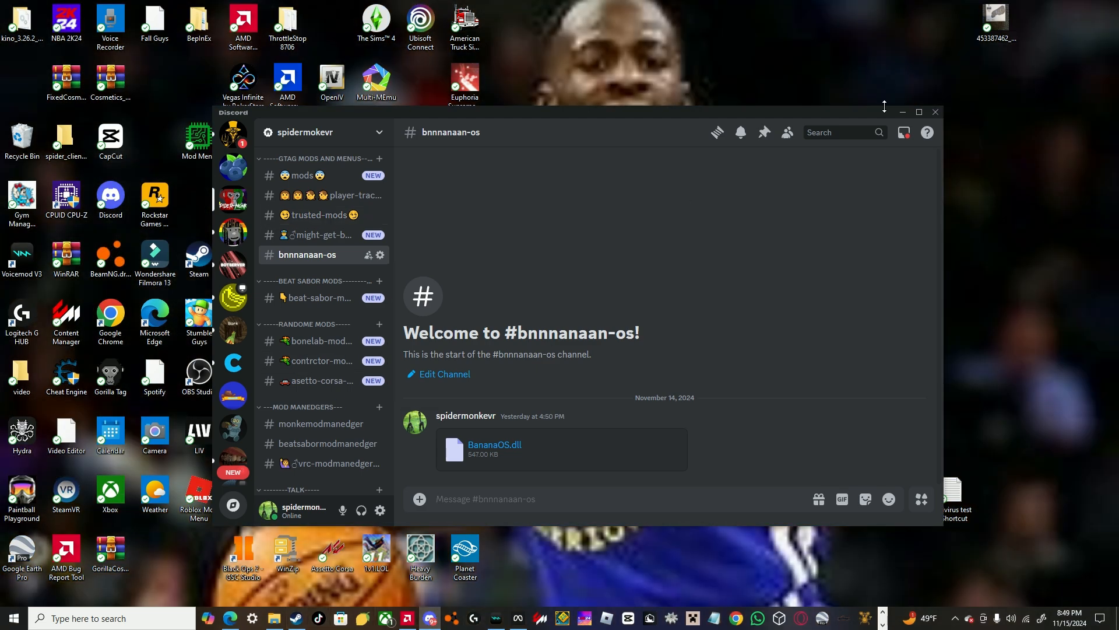
click(935, 112)
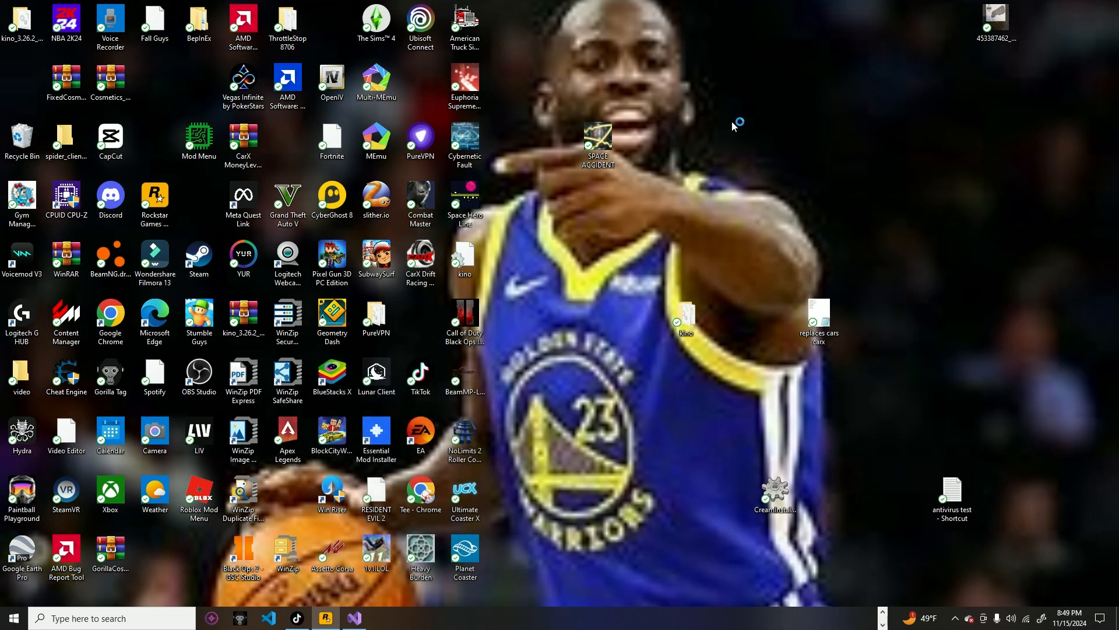